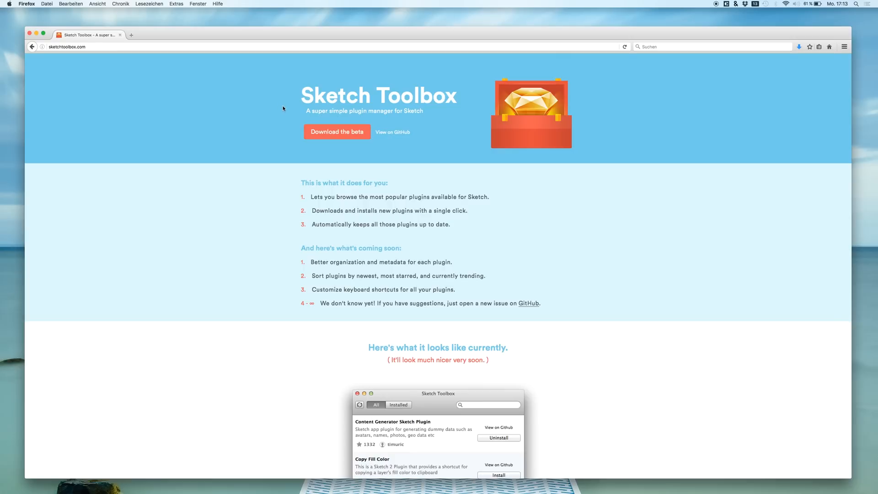
pyautogui.moveTo(476, 106)
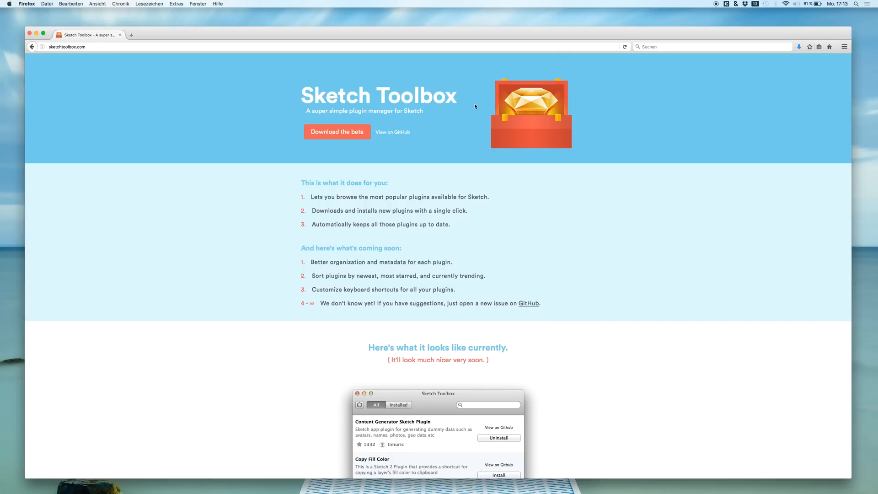
pyautogui.moveTo(398, 122)
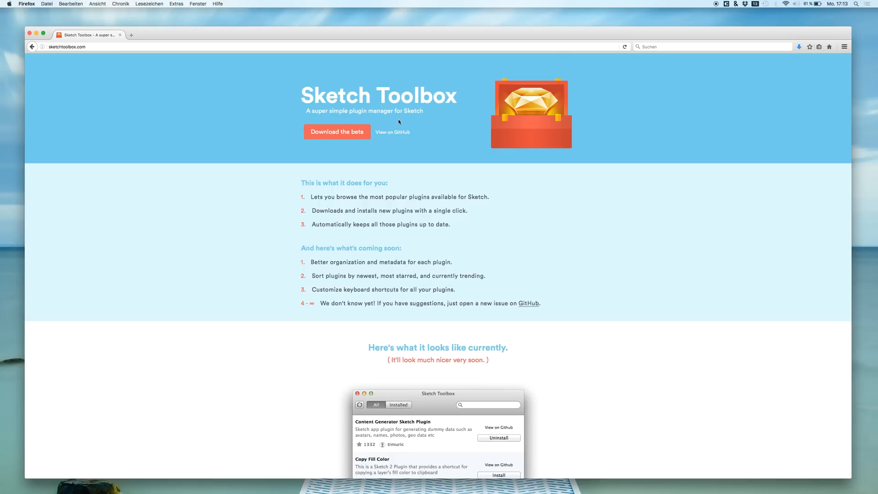
pyautogui.moveTo(549, 166)
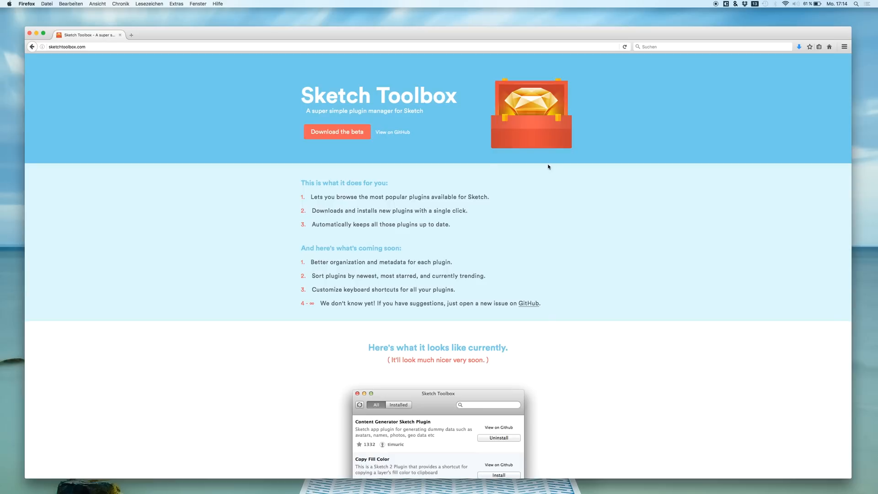
# - Download the Sketch Toolbox beta zip from sketchtoolbox.com
pyautogui.scroll(-3)
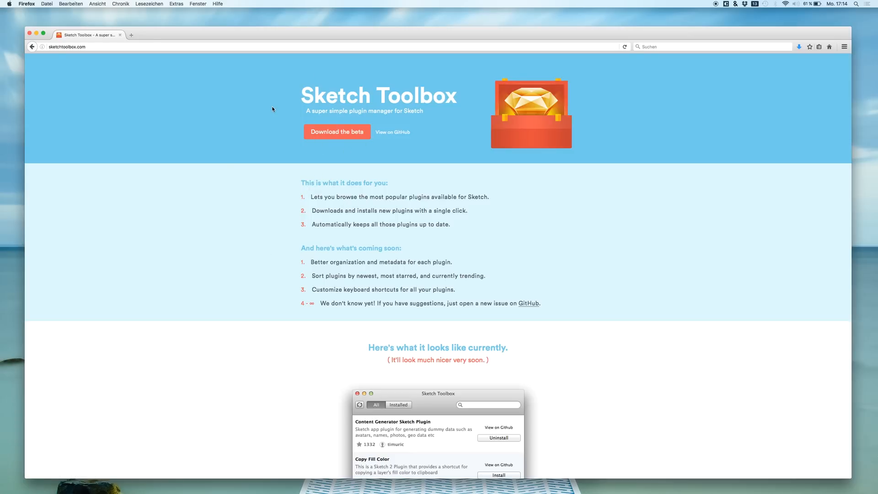
pyautogui.moveTo(64, 70)
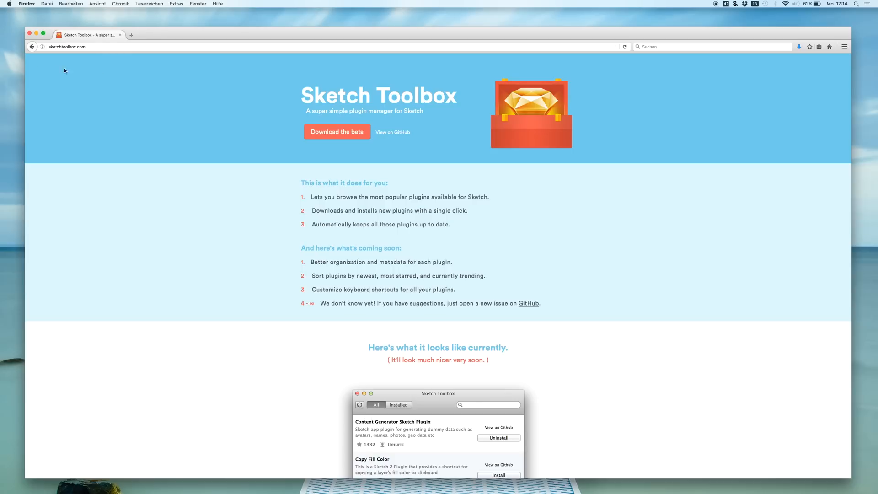
pyautogui.moveTo(277, 246)
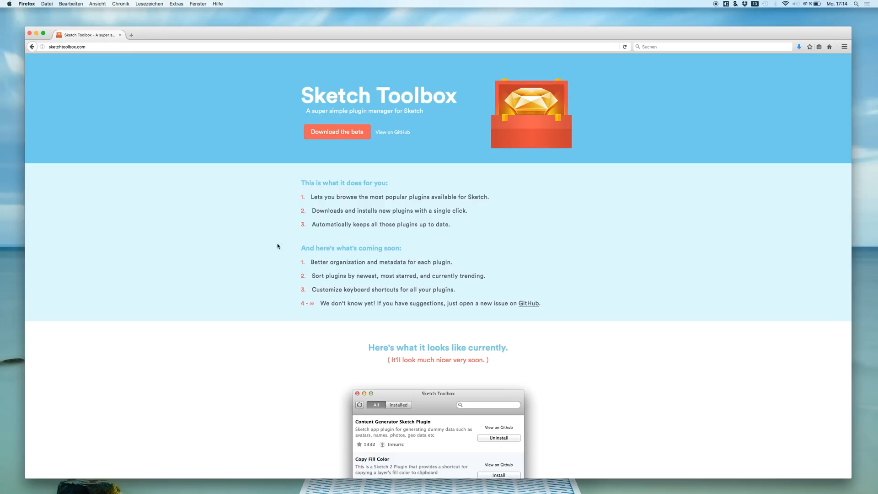
pyautogui.moveTo(612, 158)
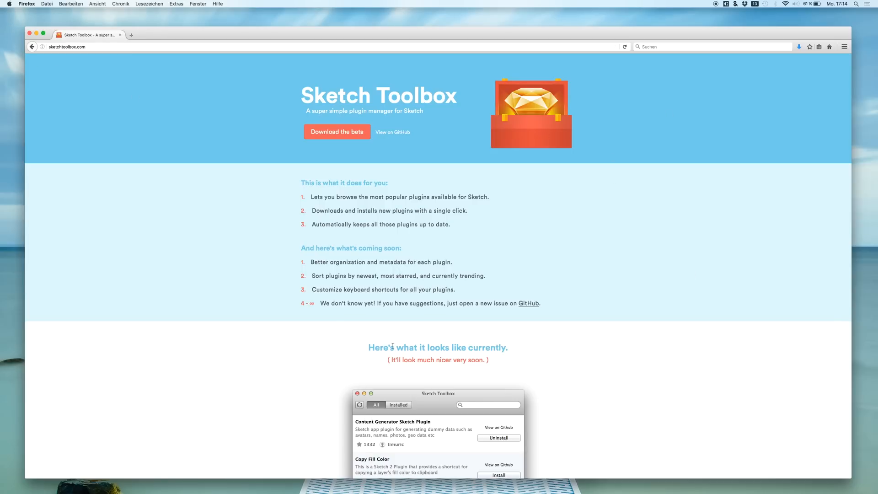
pyautogui.moveTo(380, 448)
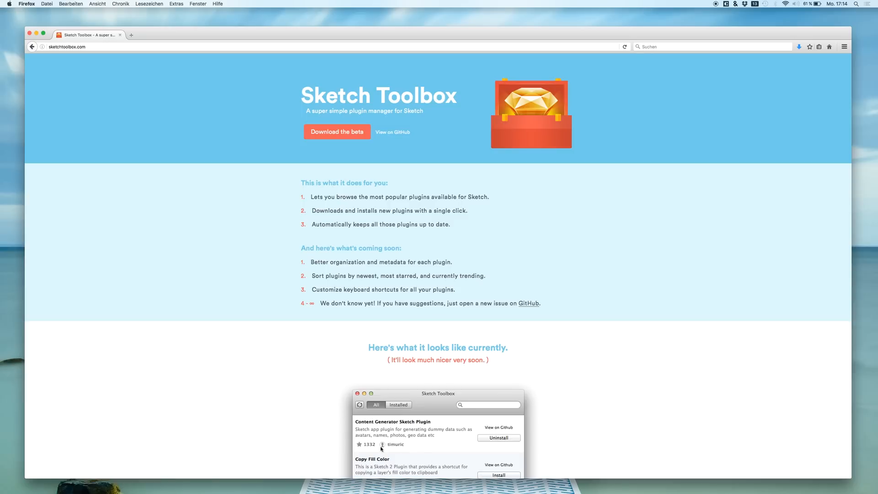
pyautogui.moveTo(459, 492)
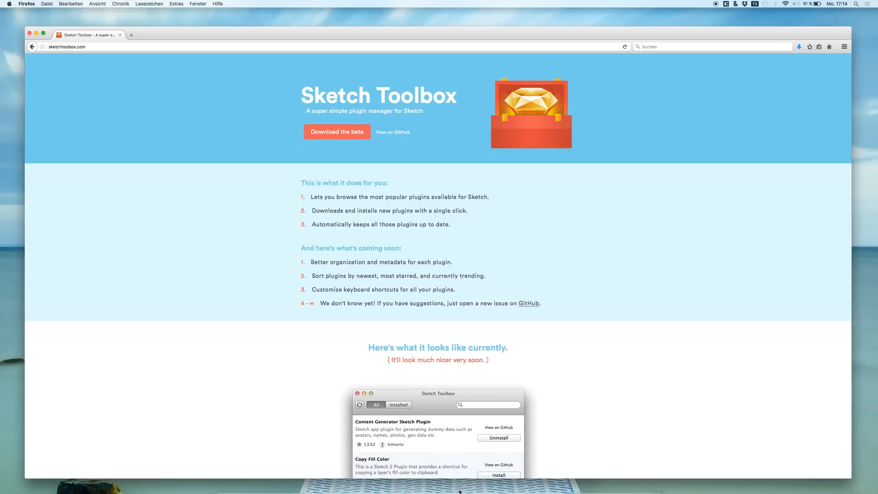
pyautogui.moveTo(509, 332)
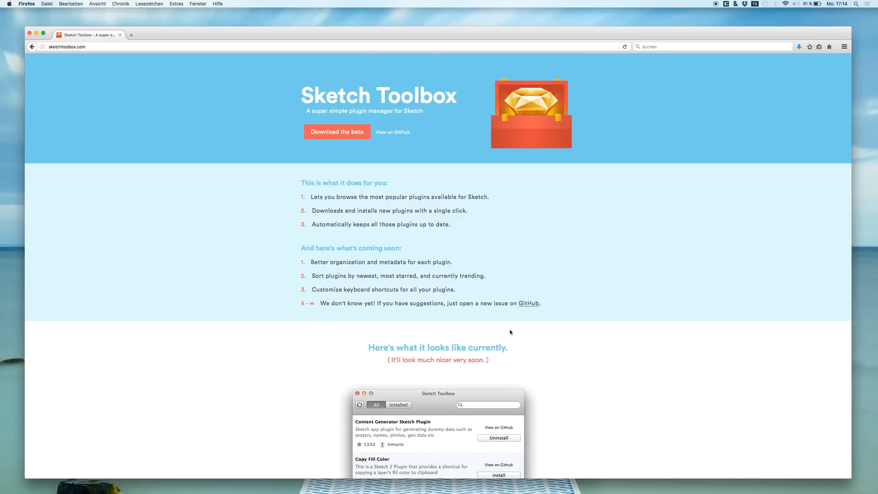
pyautogui.moveTo(386, 221)
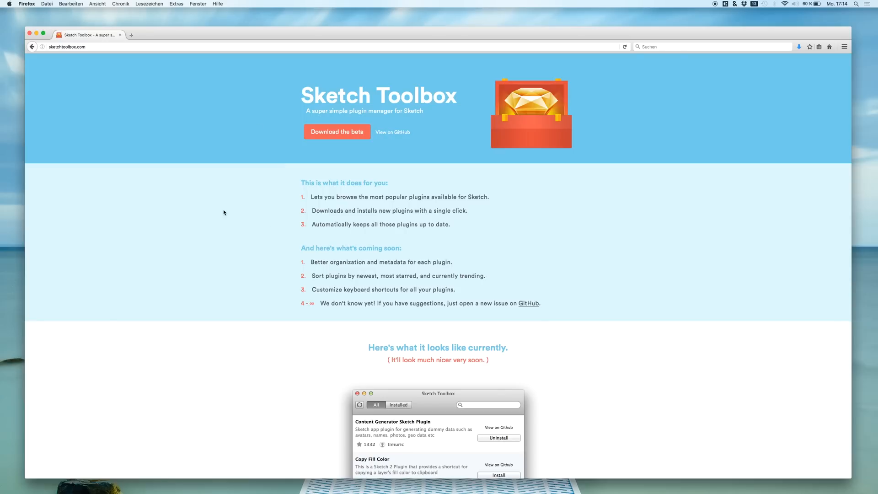
pyautogui.moveTo(284, 298)
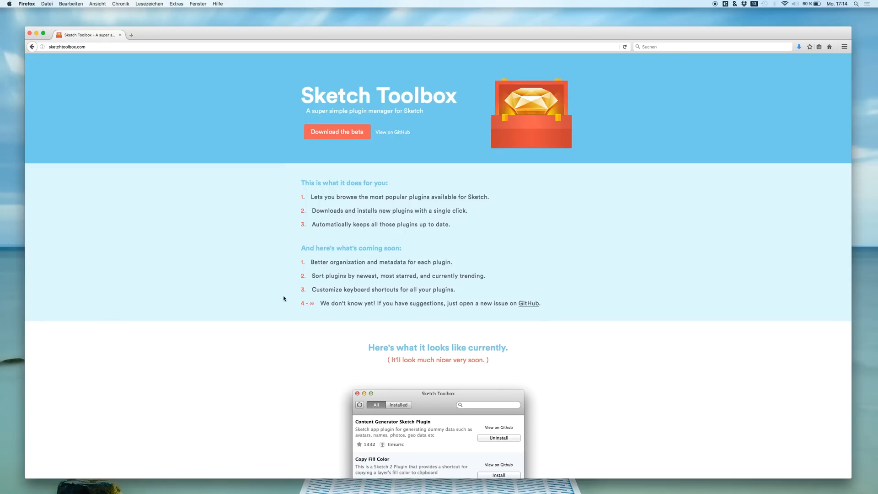
pyautogui.moveTo(379, 239)
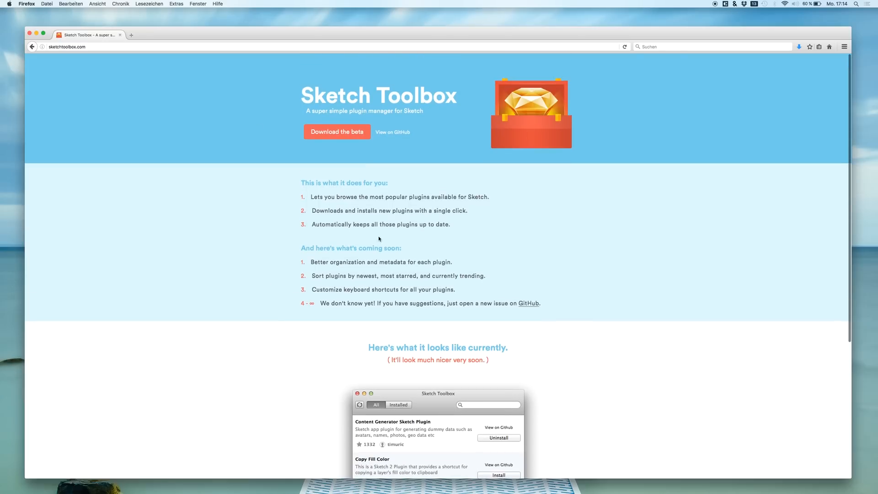
pyautogui.click(337, 132)
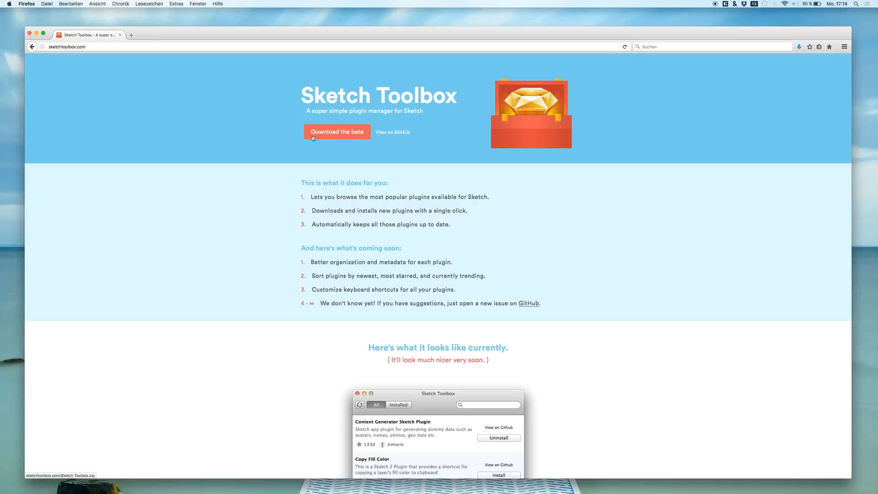
pyautogui.moveTo(442, 189)
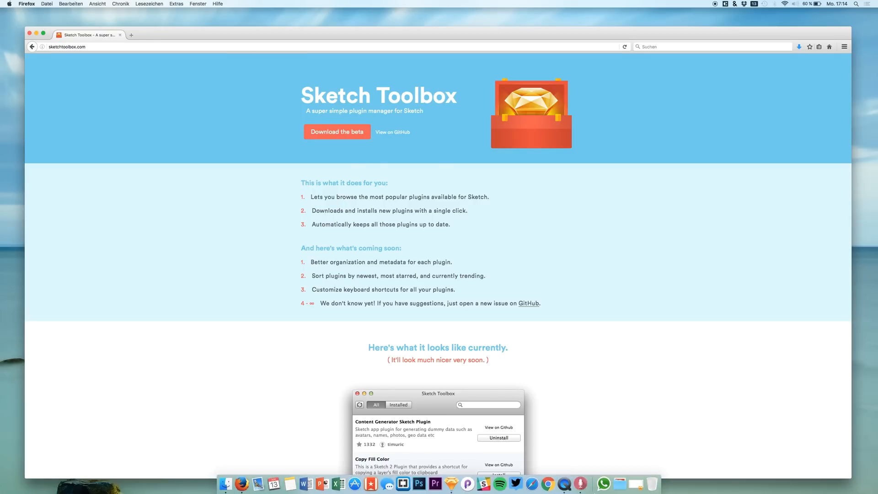
pyautogui.moveTo(619, 484)
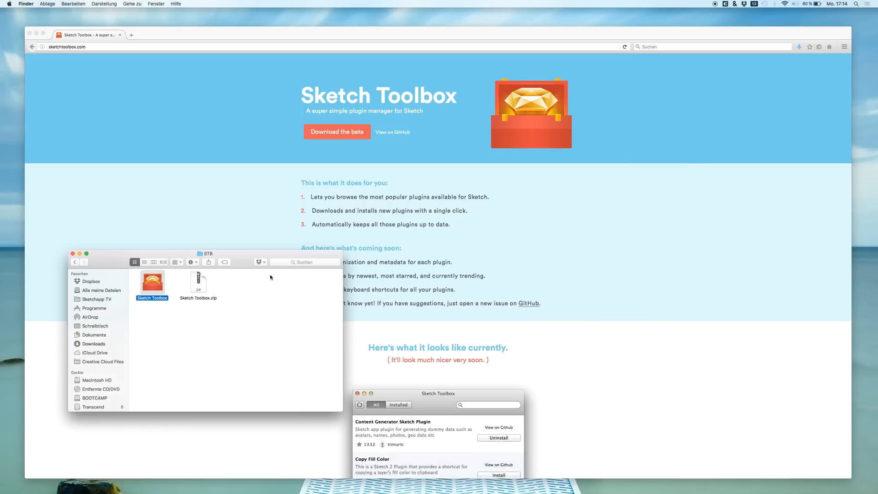
# - Launch the Sketch Toolbox app from the STB folder beside its zip
pyautogui.moveTo(208, 253); pyautogui.dragTo(249, 245)
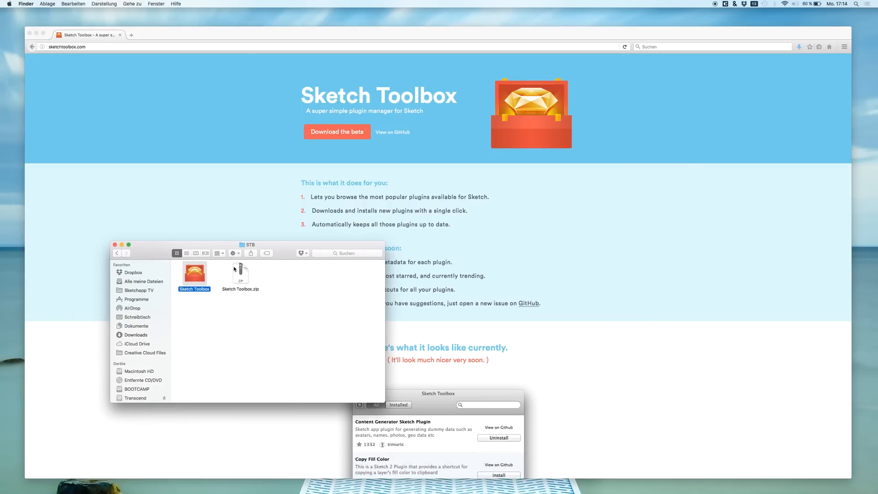
pyautogui.click(240, 268)
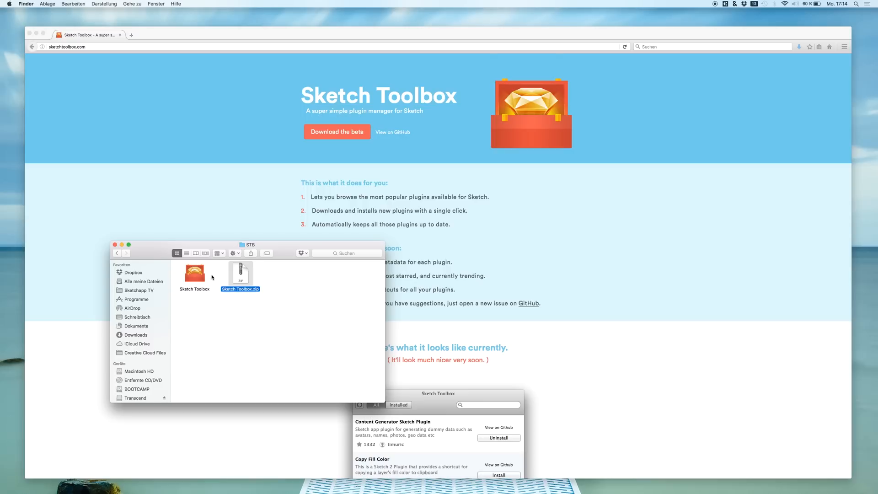
pyautogui.click(194, 271)
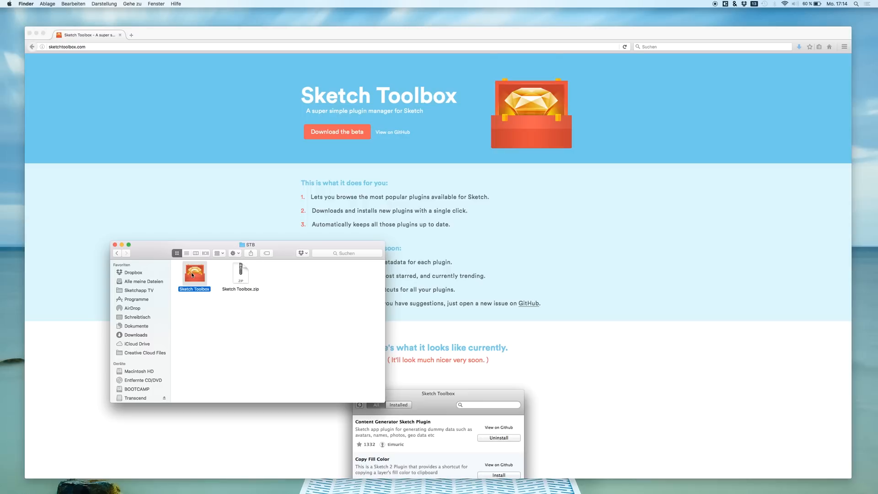
pyautogui.doubleClick(194, 268)
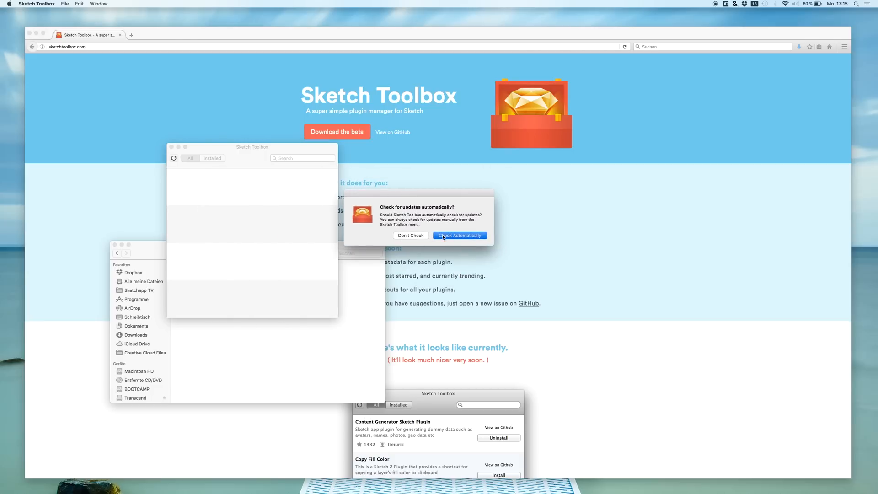
# - Choose 'Check Automatically' in the update prompt to reach the plugin list
pyautogui.click(458, 235)
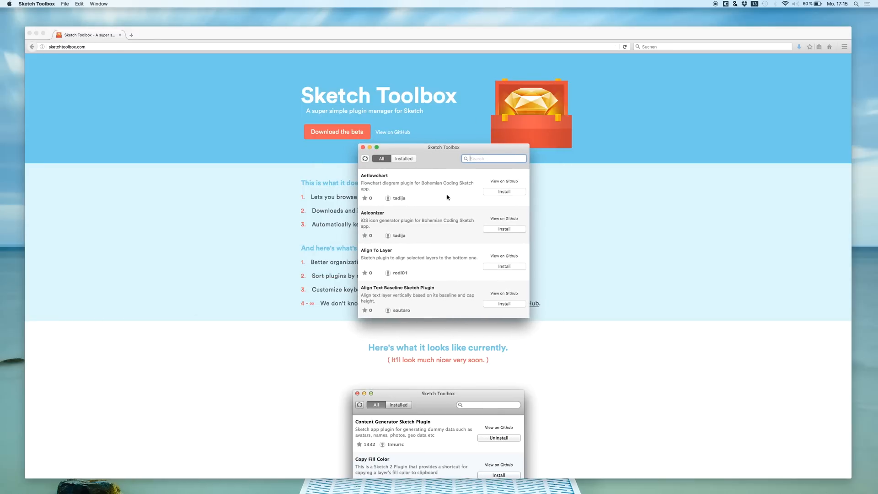
pyautogui.moveTo(448, 260)
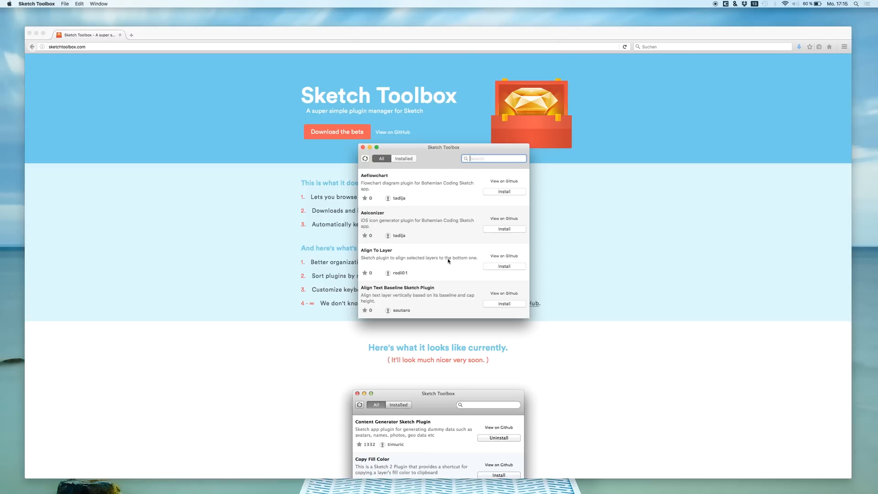
pyautogui.scroll(-3)
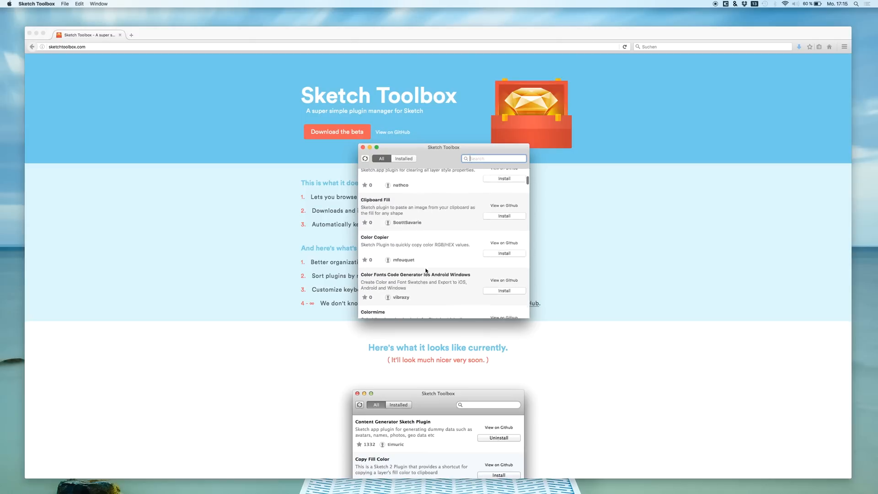
pyautogui.scroll(-3)
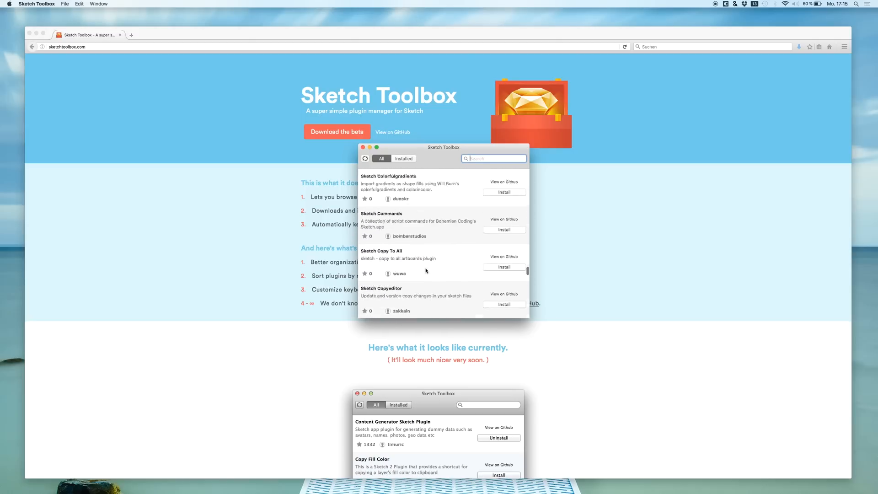
pyautogui.scroll(-3)
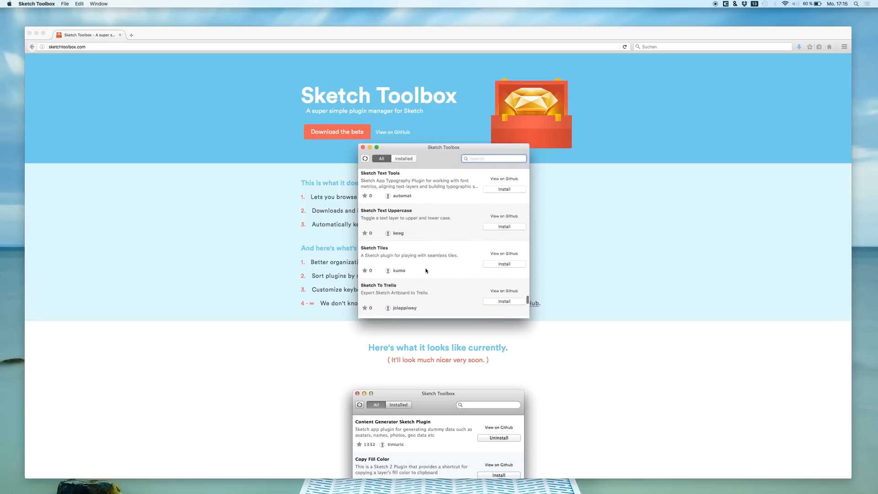
pyautogui.scroll(-3)
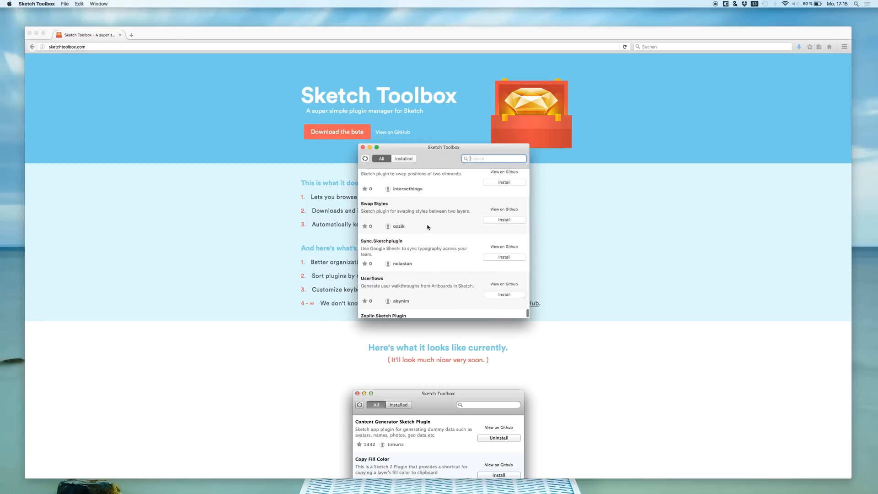
pyautogui.scroll(-3)
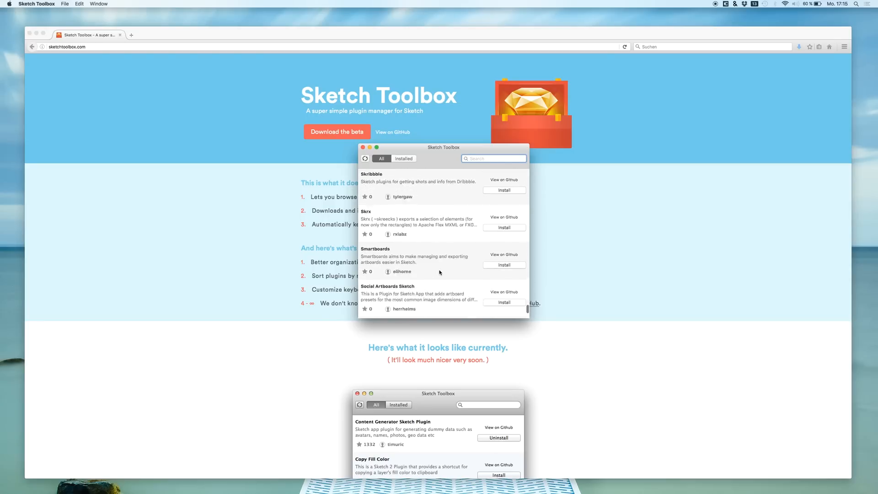
pyautogui.scroll(-3)
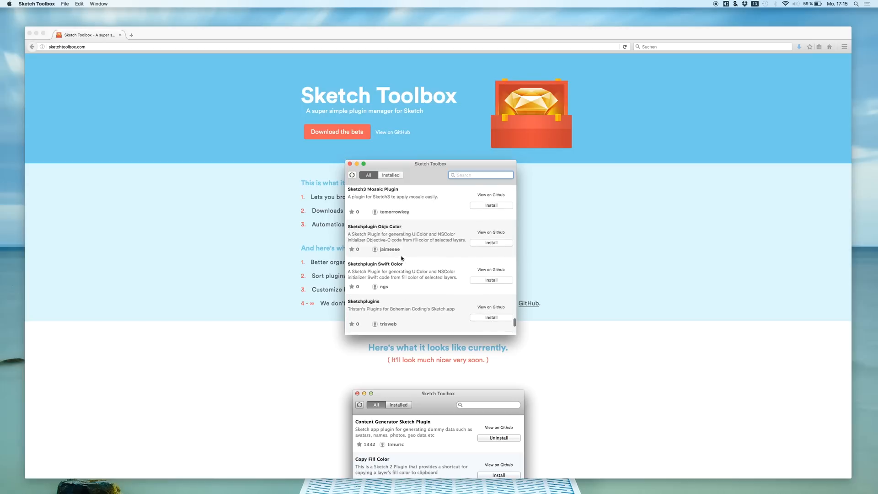
pyautogui.scroll(-3)
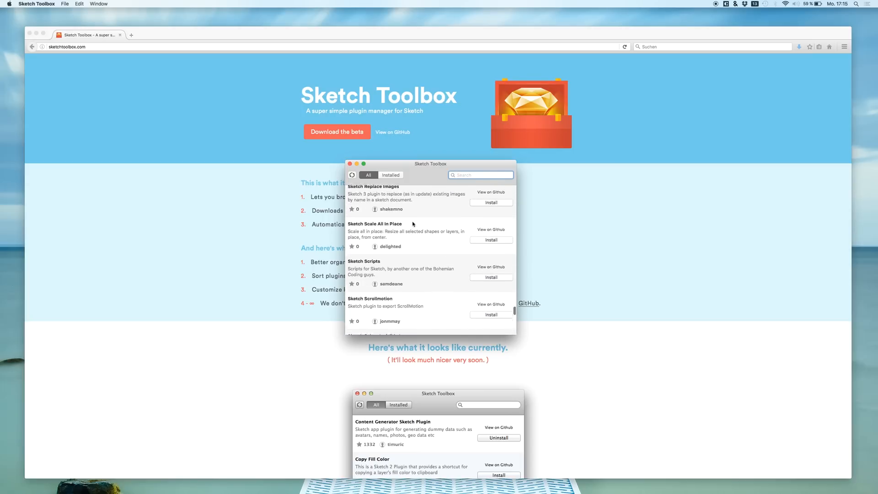
pyautogui.scroll(-3)
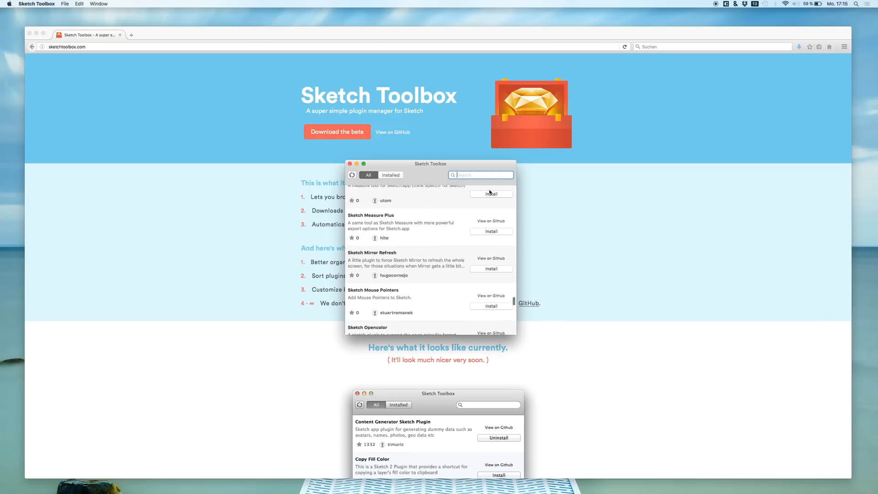
pyautogui.write('measur')
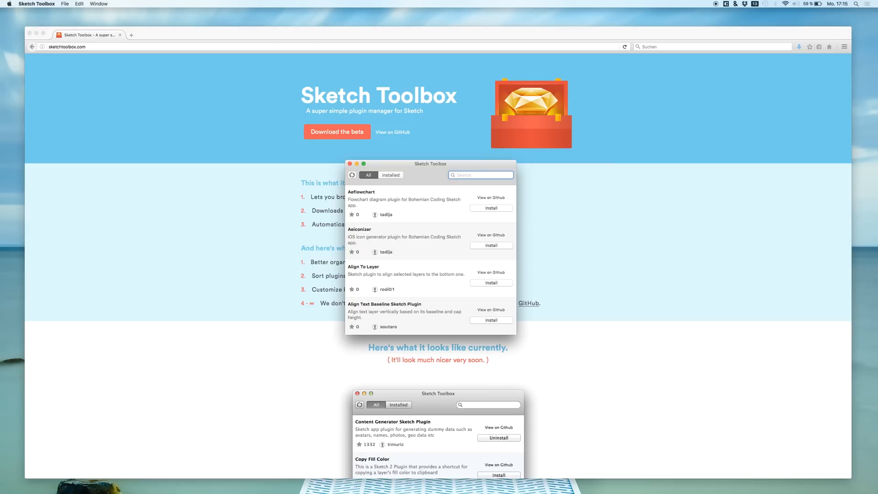
# - Try plugin searches for 'drake', 'lorem' and 'cu', clearing each one
pyautogui.click(480, 174)
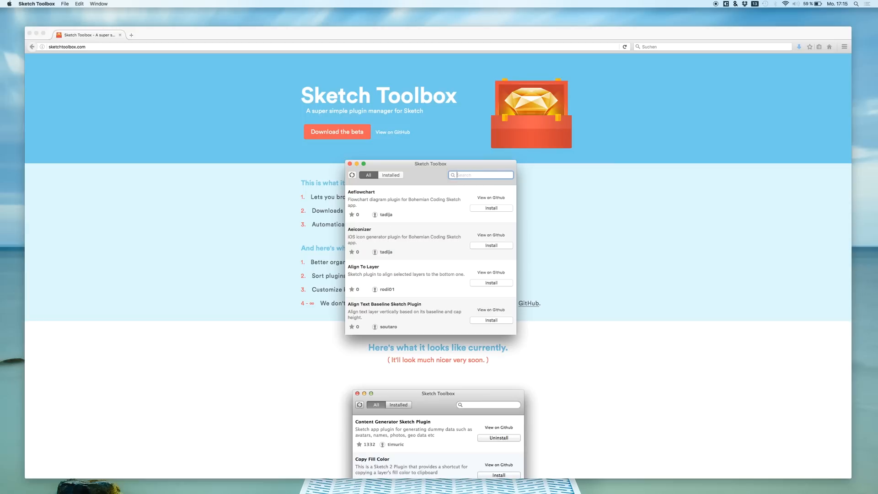
pyautogui.write('drake')
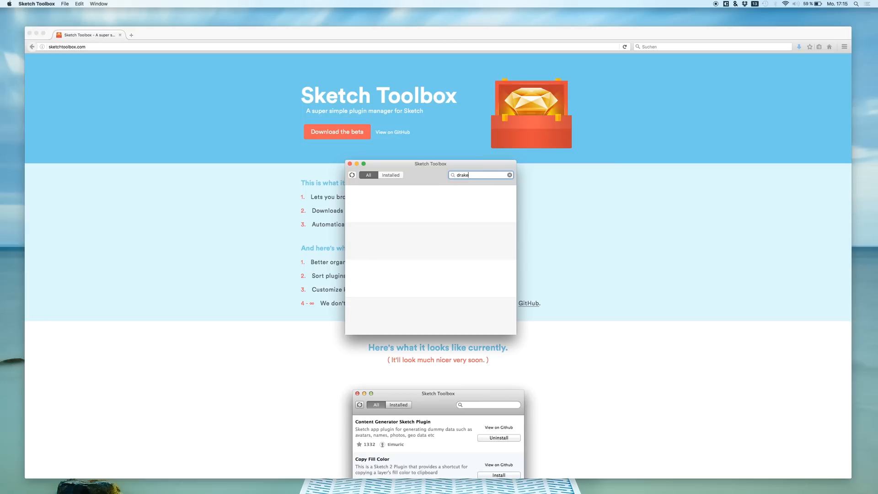
pyautogui.click(509, 174)
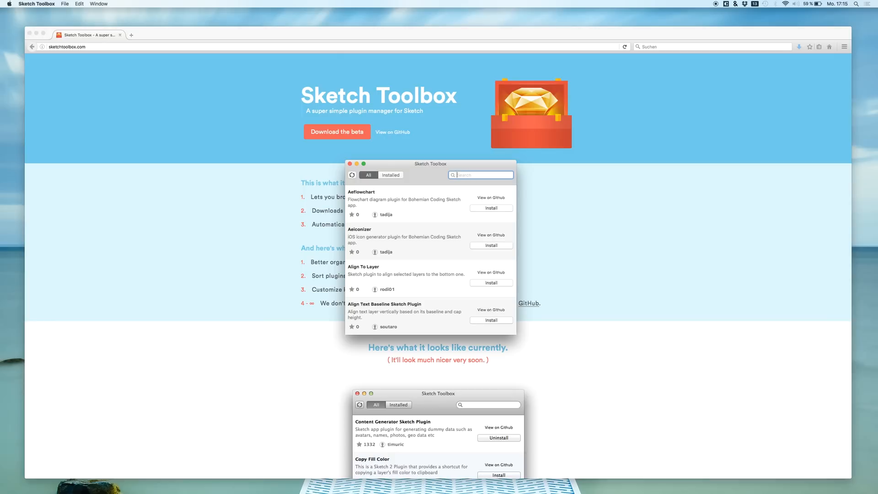
pyautogui.write('lorem')
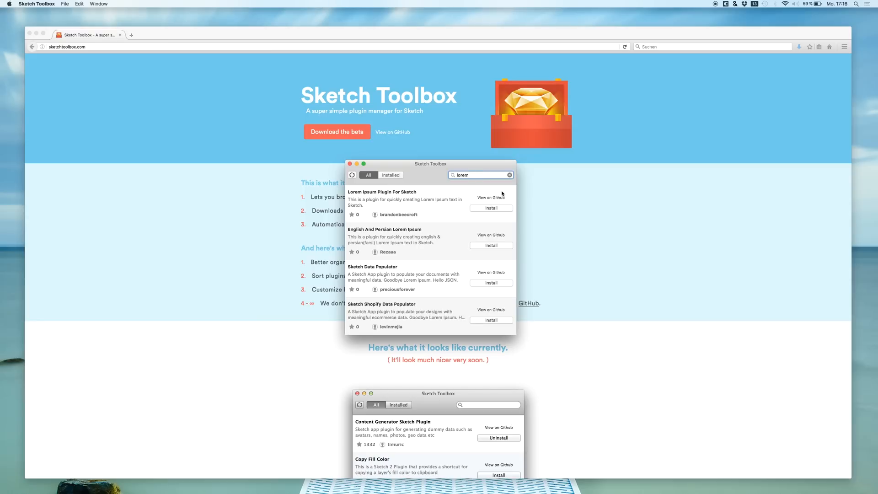
pyautogui.click(508, 175)
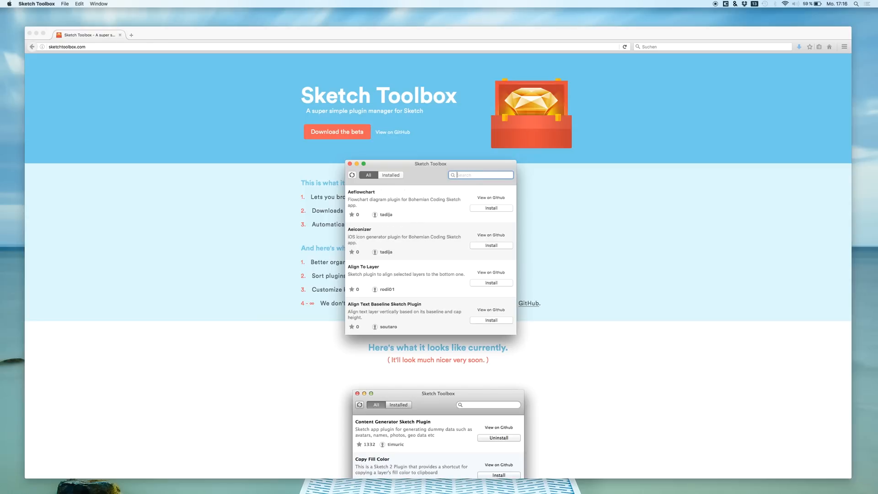
pyautogui.write('cu')
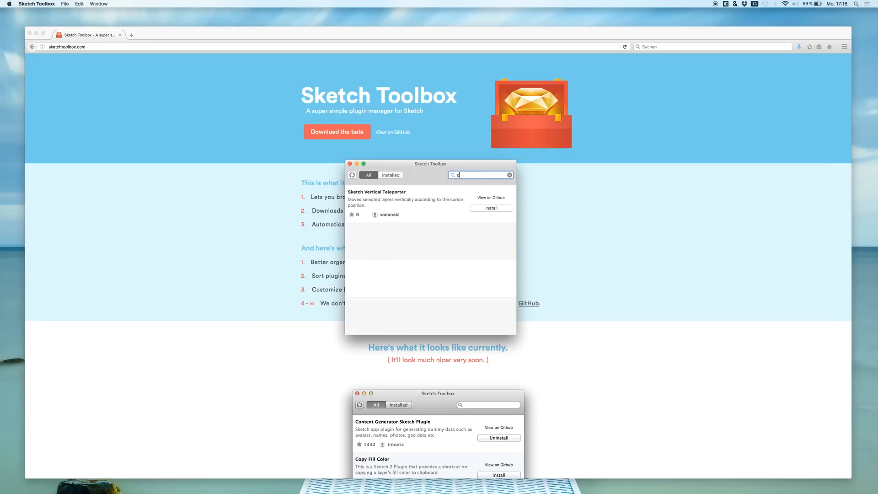
# - Search 'mouse' and install the Sketch Mouse Pointers plugin
pyautogui.write('mouse')
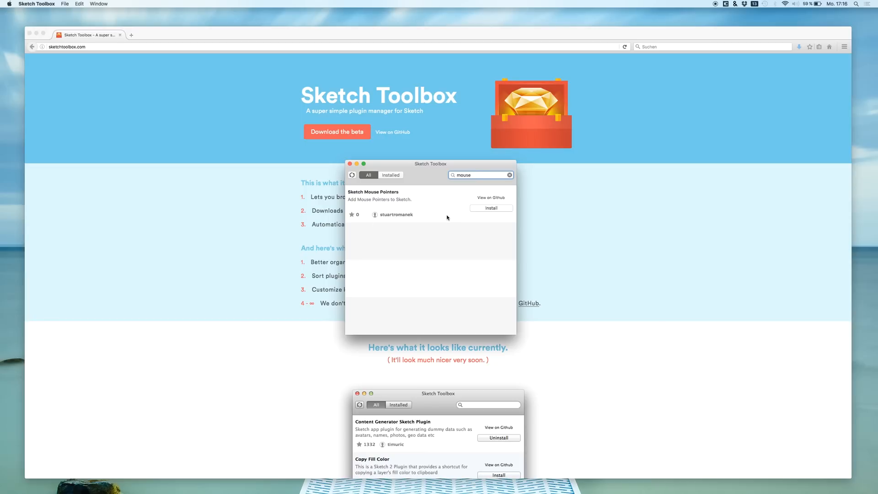
pyautogui.moveTo(493, 201)
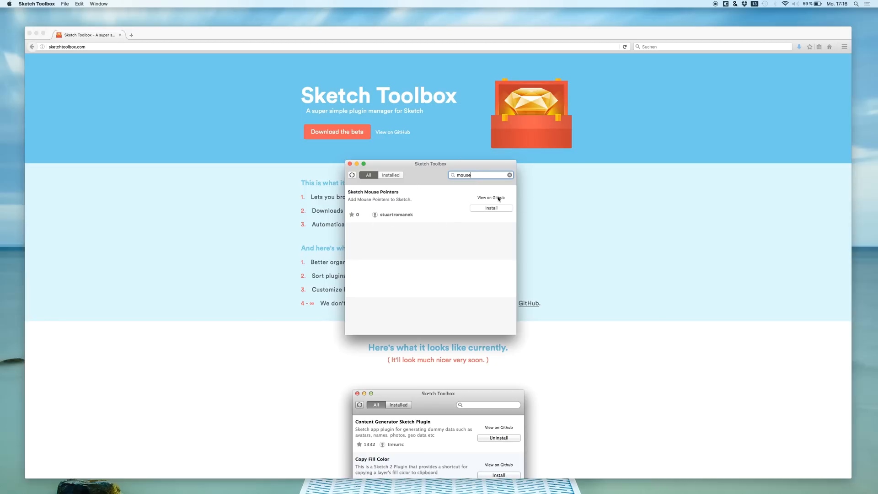
pyautogui.moveTo(334, 221)
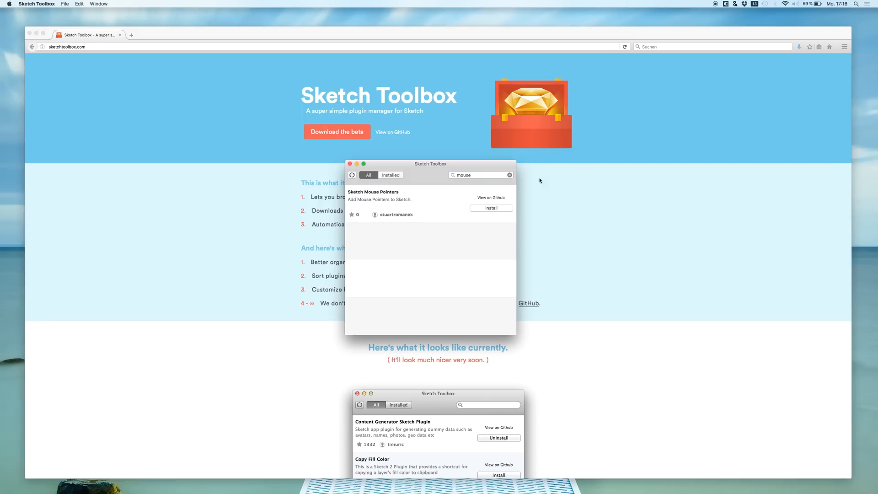
pyautogui.moveTo(480, 202)
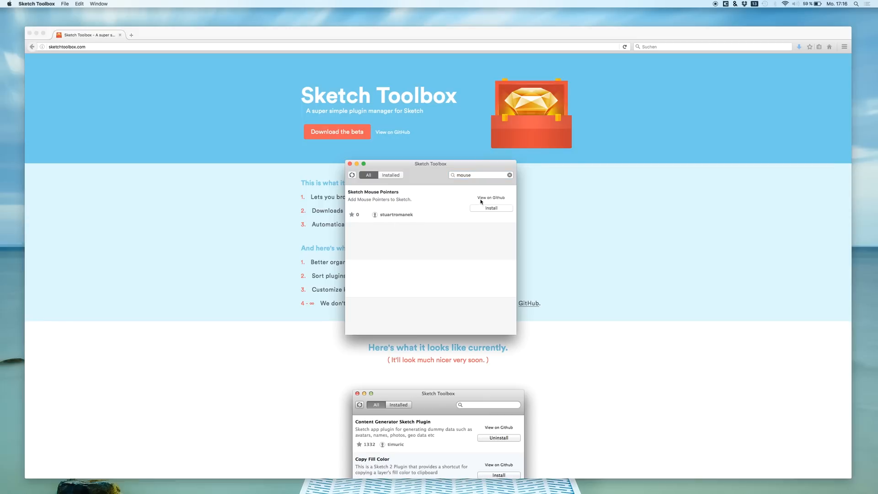
pyautogui.click(491, 207)
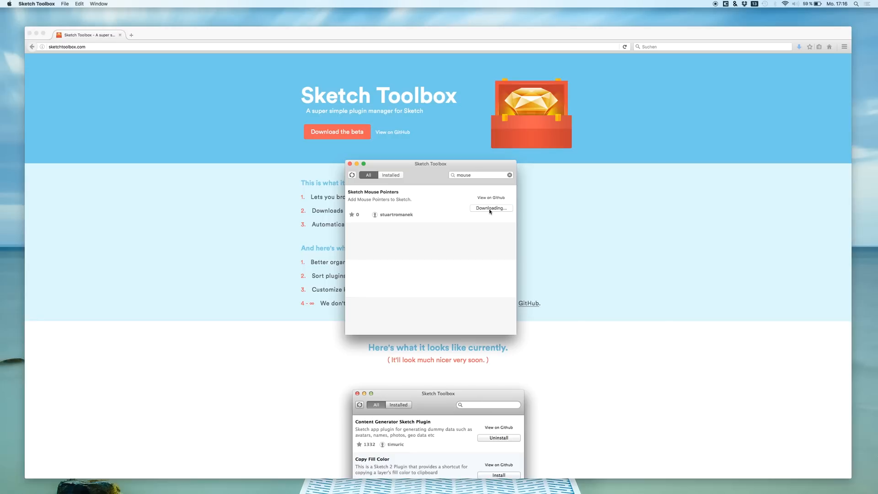
pyautogui.moveTo(477, 216)
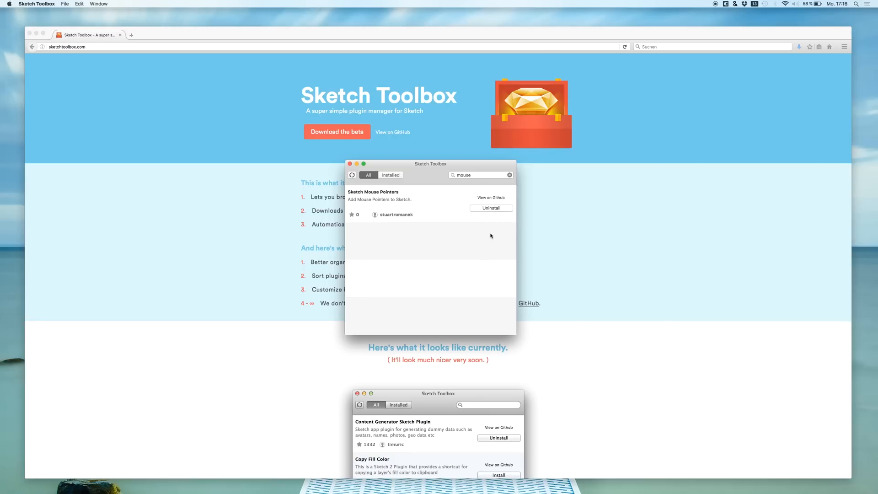
pyautogui.moveTo(445, 483)
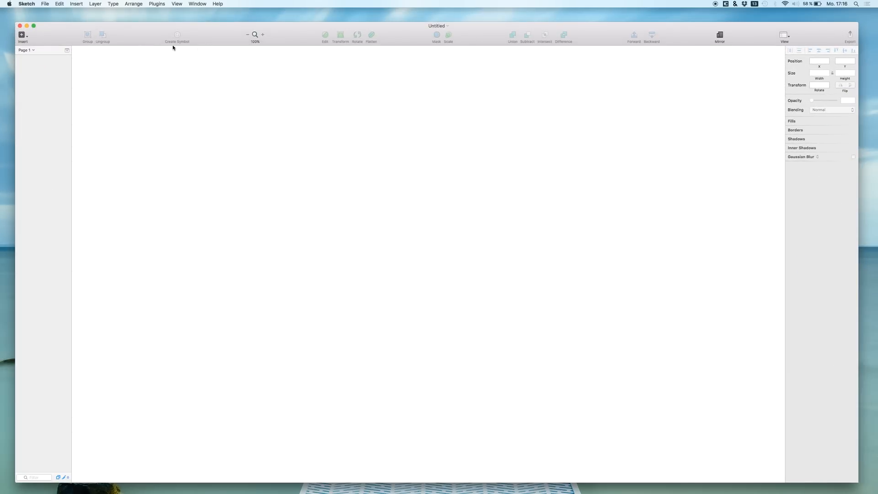
pyautogui.click(157, 4)
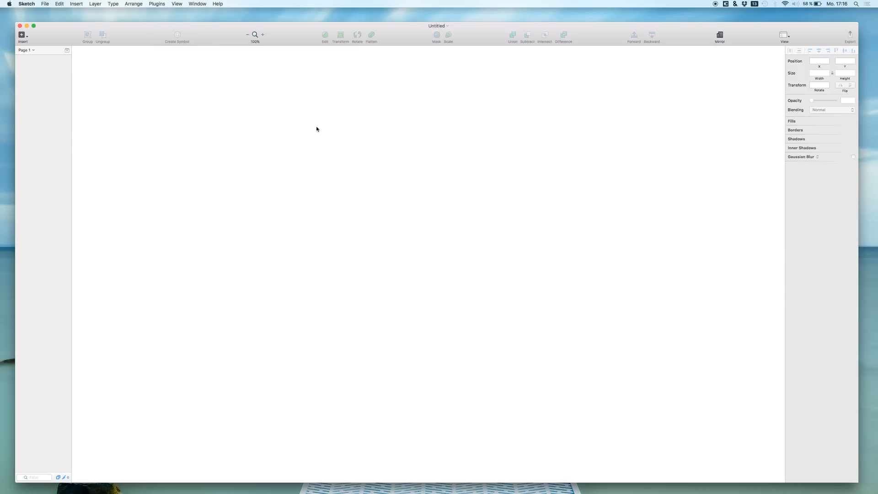
pyautogui.click(158, 4)
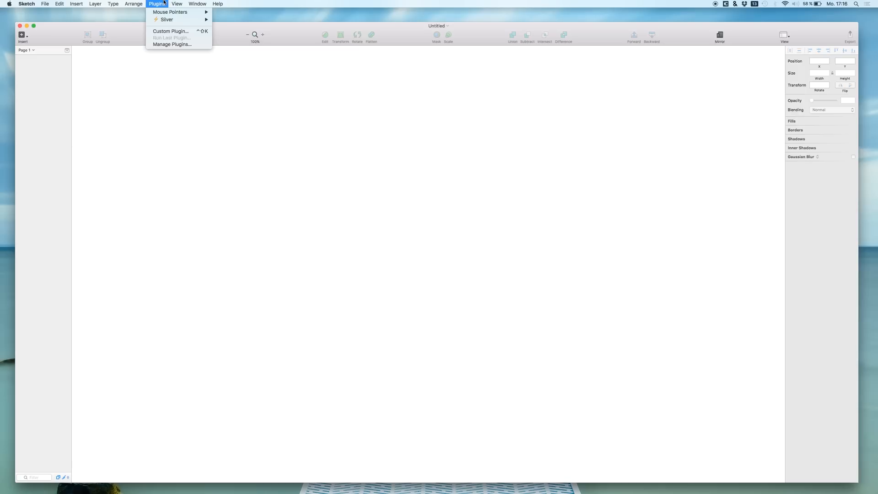
pyautogui.moveTo(170, 12)
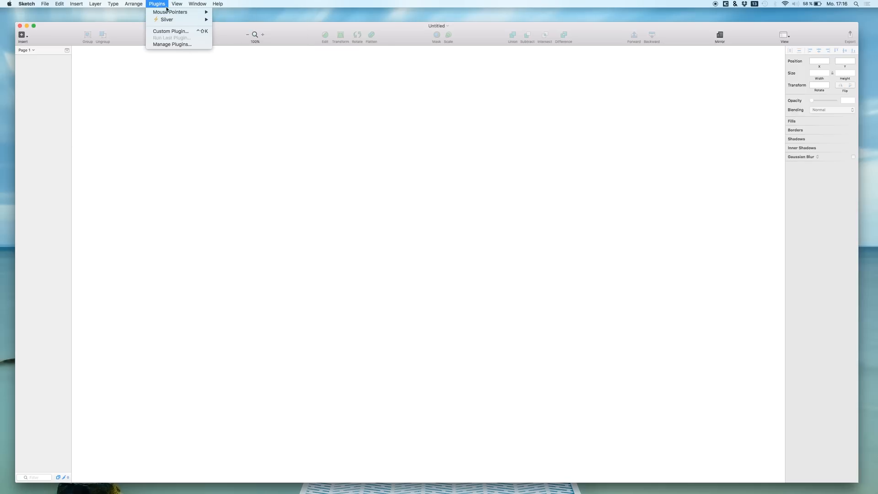
pyautogui.moveTo(170, 12)
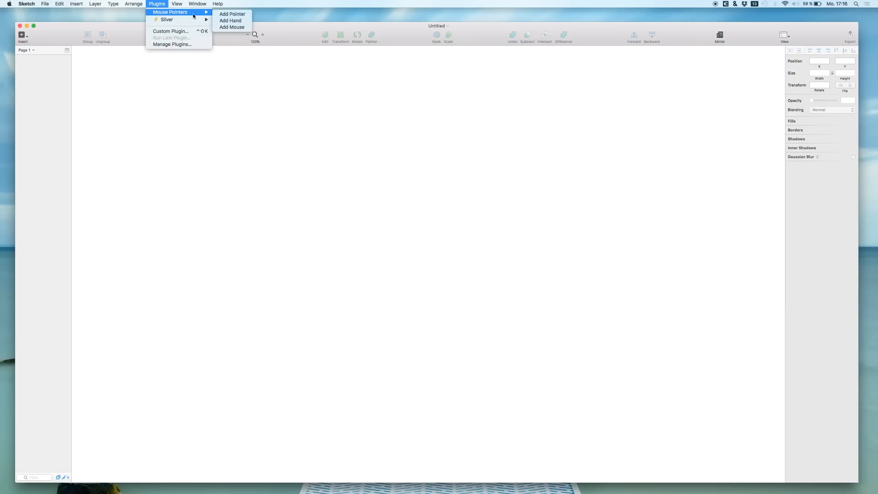
pyautogui.moveTo(214, 35)
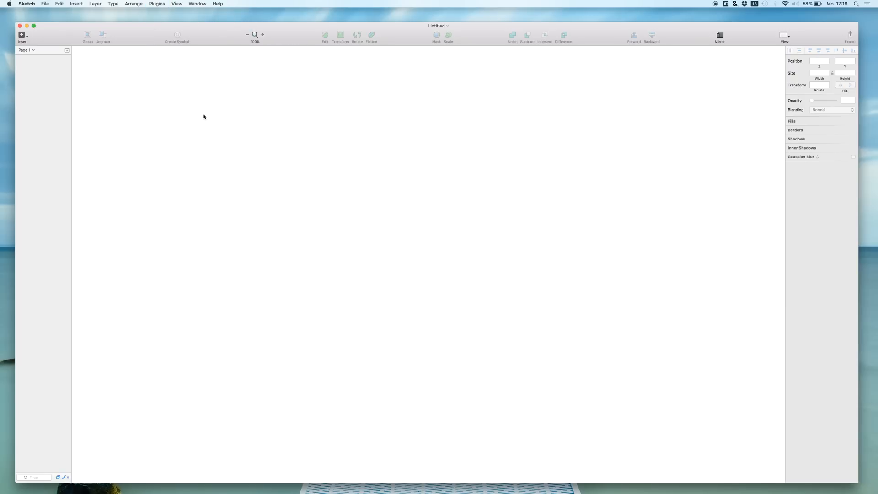
pyautogui.click(45, 4)
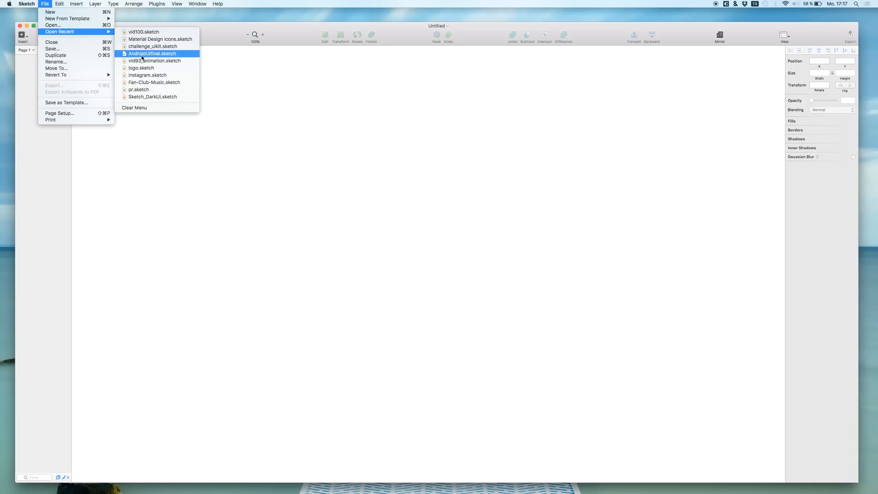
pyautogui.moveTo(160, 39)
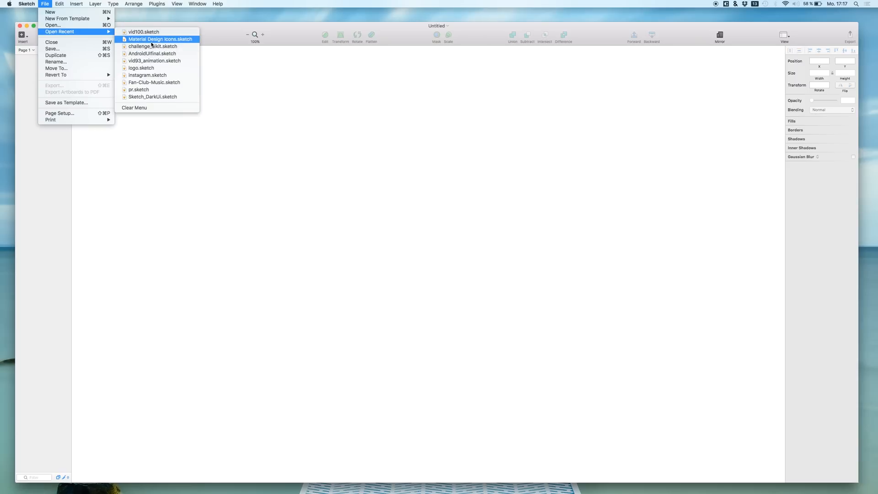
# - Open the recent challenge_ukit.sketch, select the Sign Up artboard and collapse the Onboarding group
pyautogui.click(153, 46)
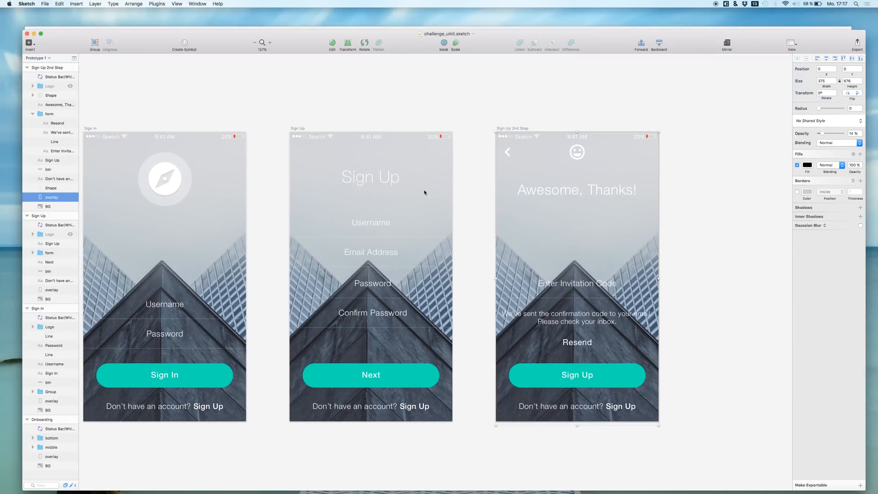
pyautogui.click(39, 216)
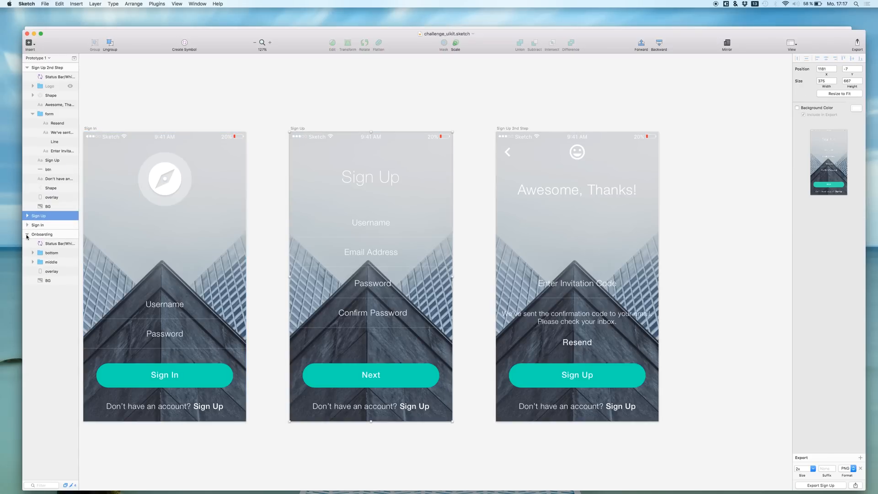
pyautogui.click(133, 4)
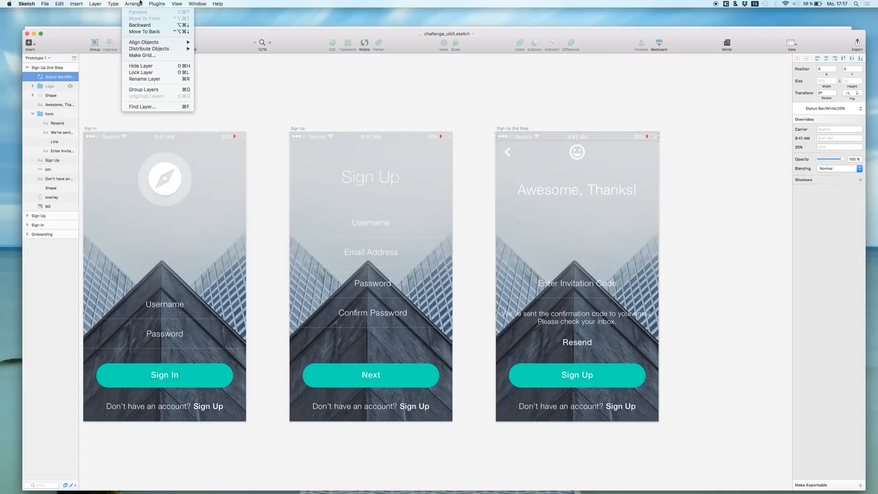
# - Add a Pointer graphic via Mouse Pointers > Add Pointer and select its layer
pyautogui.click(156, 4)
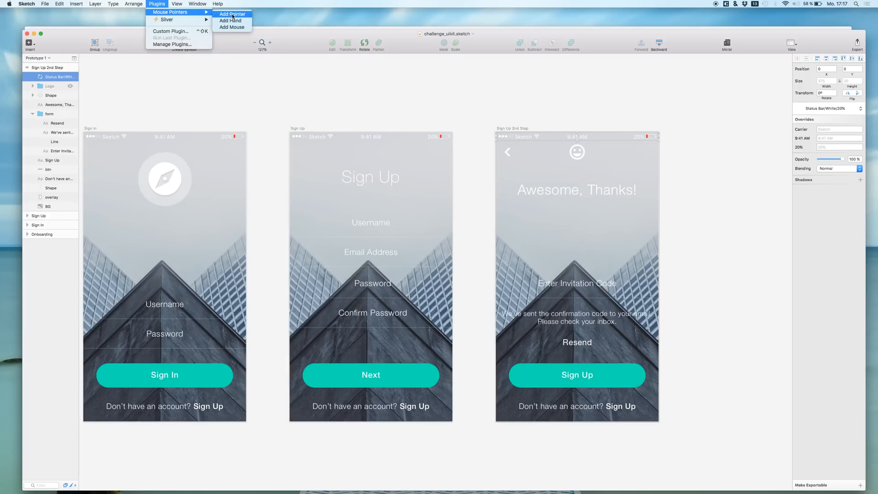
pyautogui.click(231, 14)
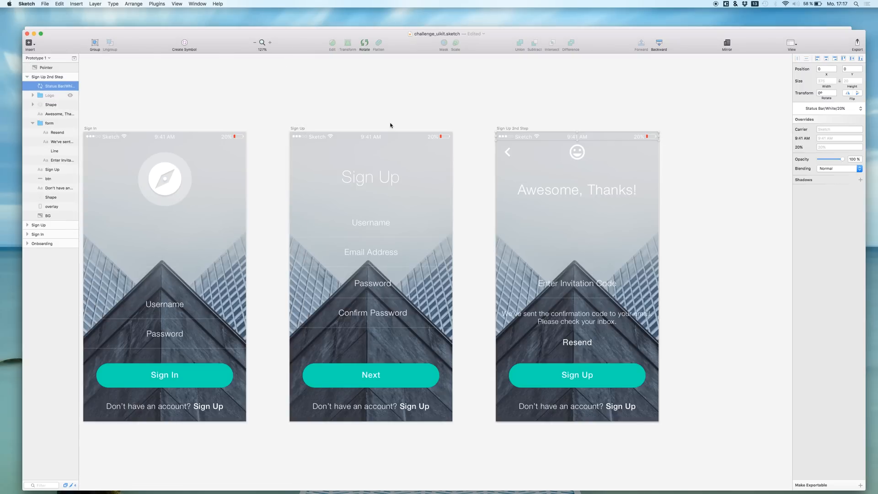
pyautogui.click(50, 67)
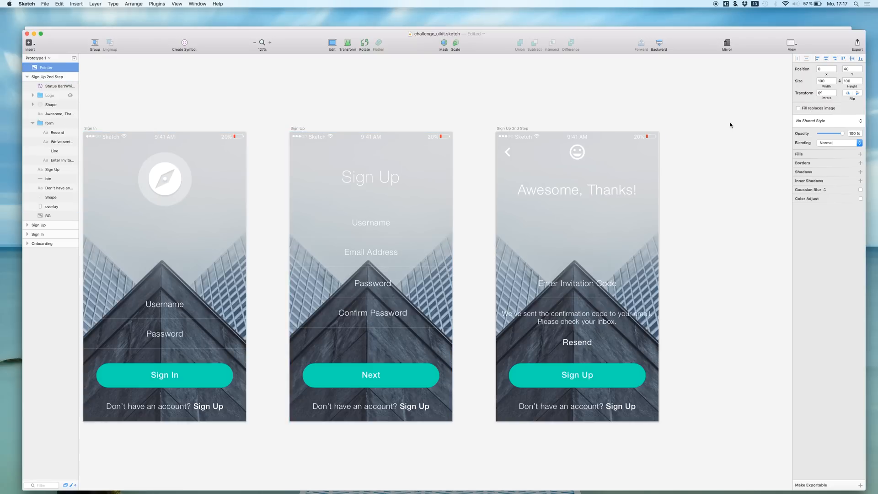
# - Move the Pointer layer into the Sign Up 2nd Step artboard over the Resend link
pyautogui.click(851, 68)
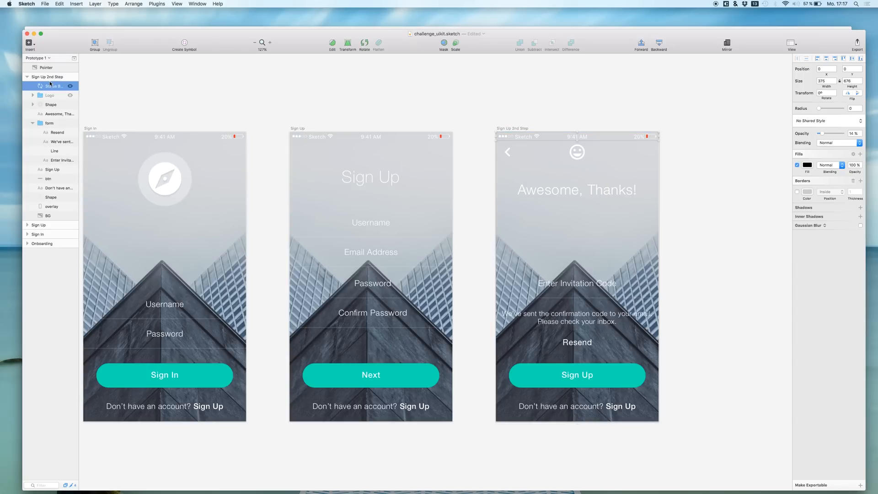
pyautogui.click(49, 77)
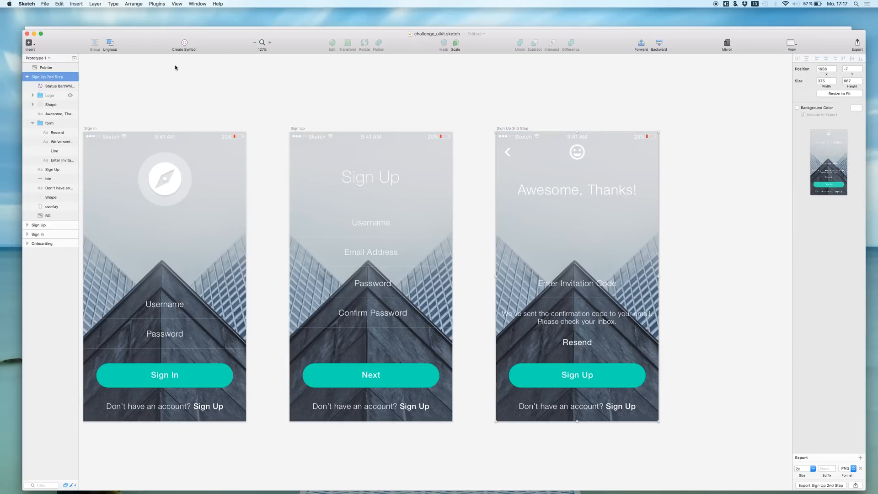
pyautogui.moveTo(122, 60)
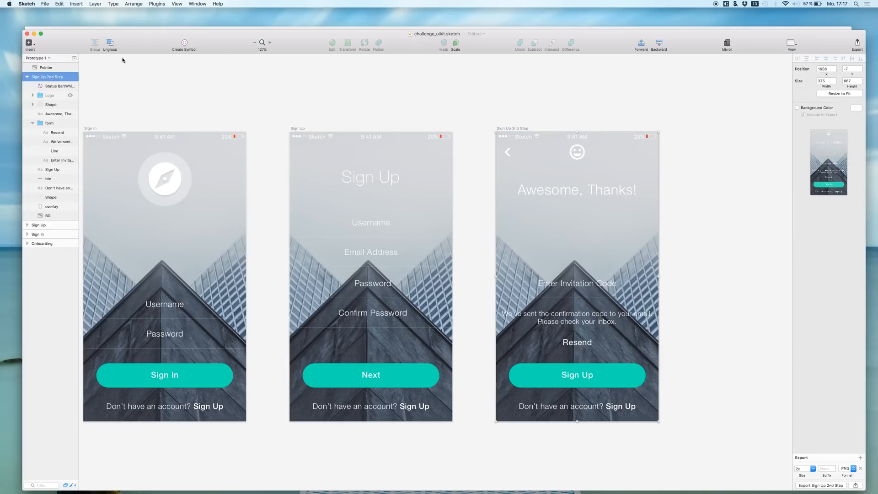
pyautogui.click(45, 68)
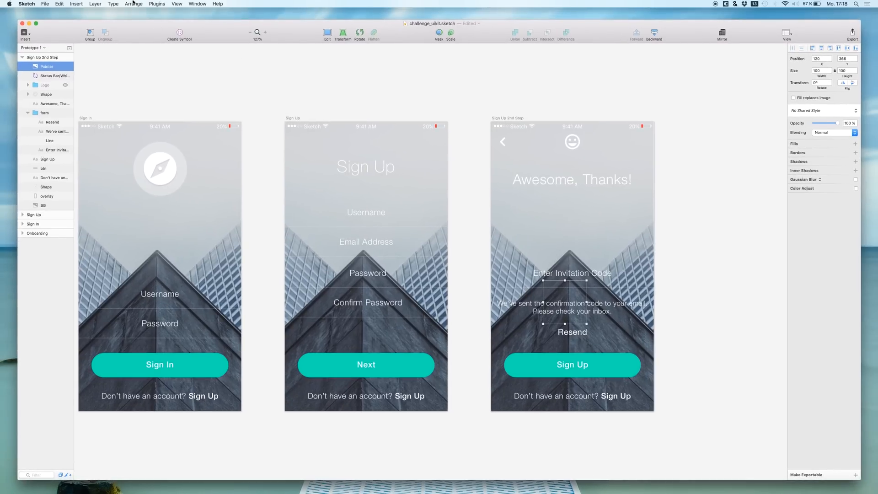
# - Choose Mouse Pointers > Add Mouse to add a mouse graphic to the design
pyautogui.click(156, 4)
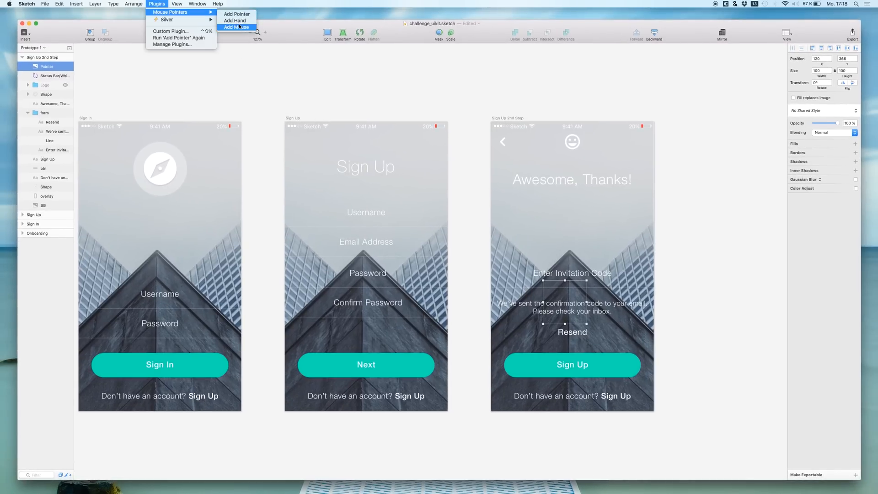
pyautogui.click(236, 26)
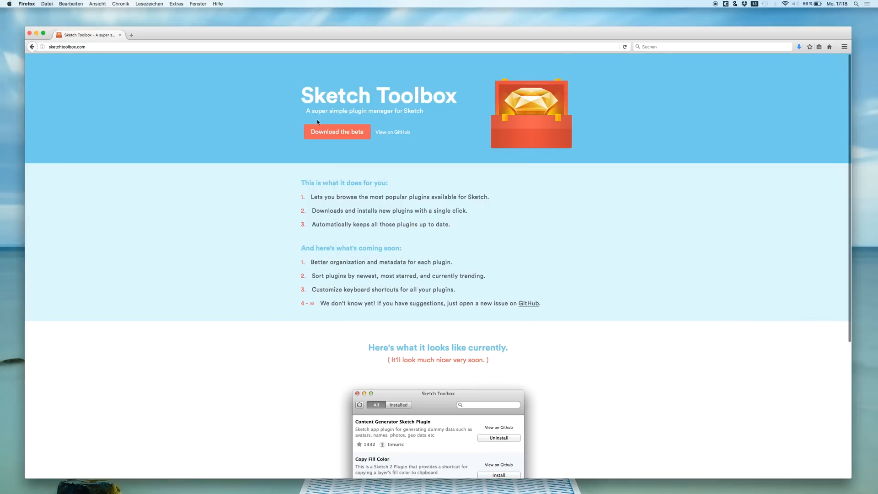
pyautogui.scroll(-3)
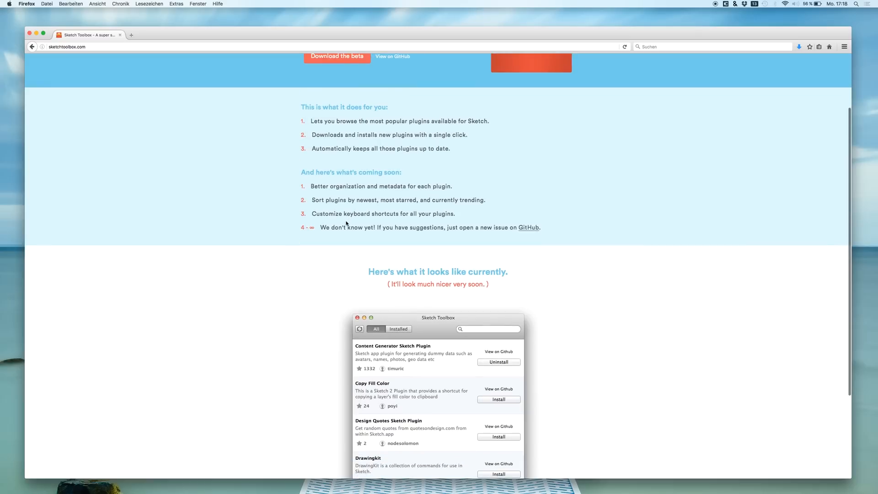
pyautogui.scroll(-3)
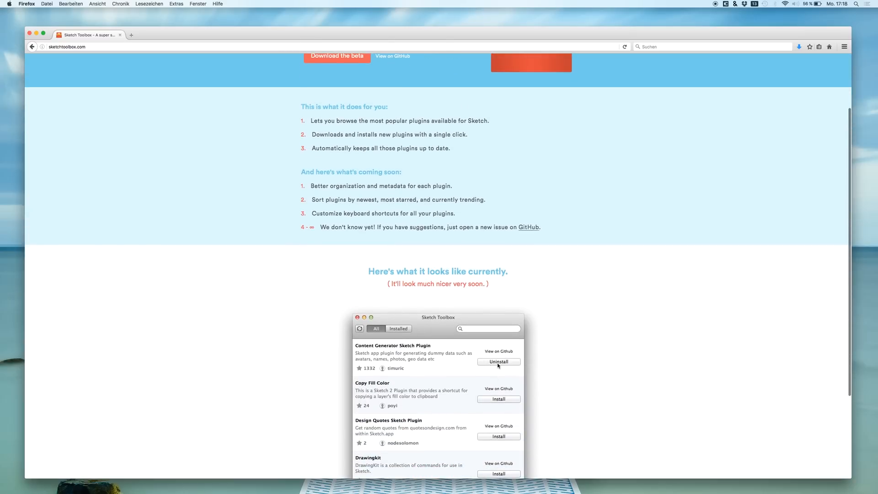
pyautogui.scroll(-3)
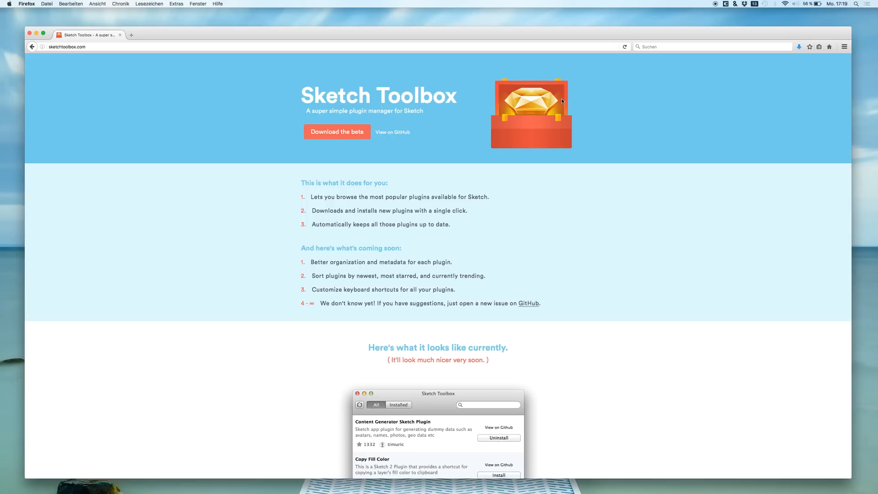
pyautogui.moveTo(365, 139)
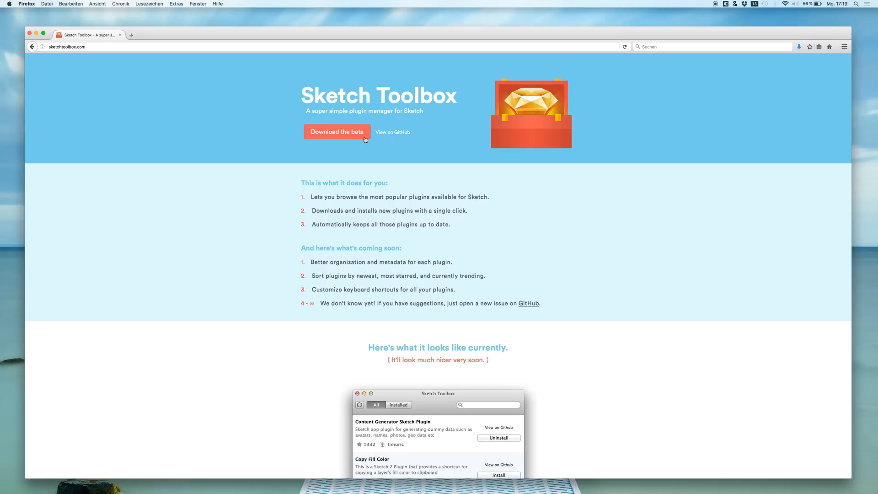
pyautogui.moveTo(390, 146)
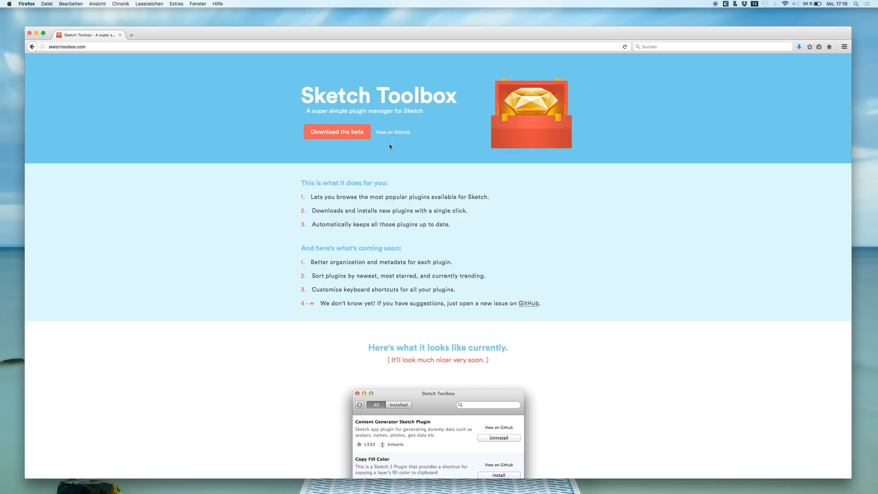